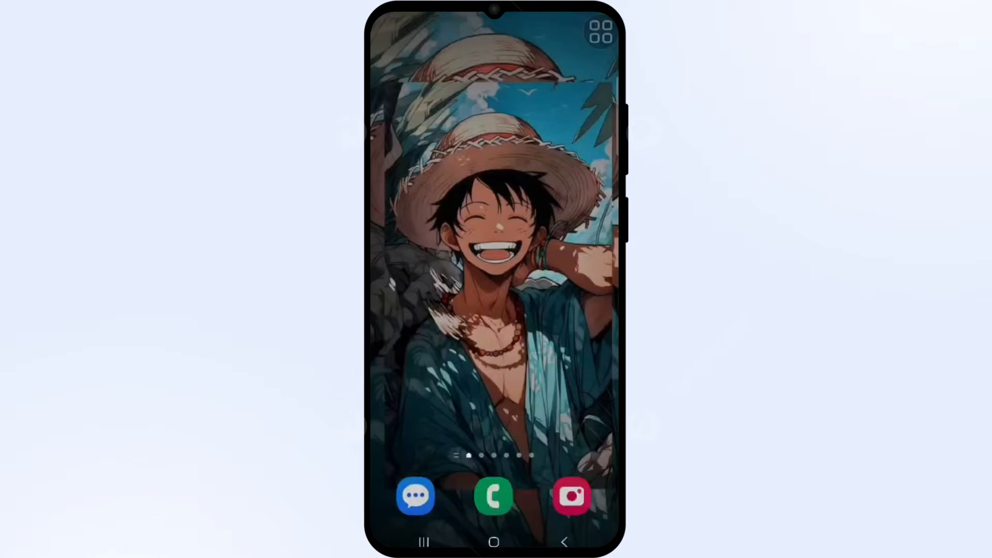
# Search Finder for 'pass' and launch Samsung Pass from the results.
pyautogui.click(599, 30)
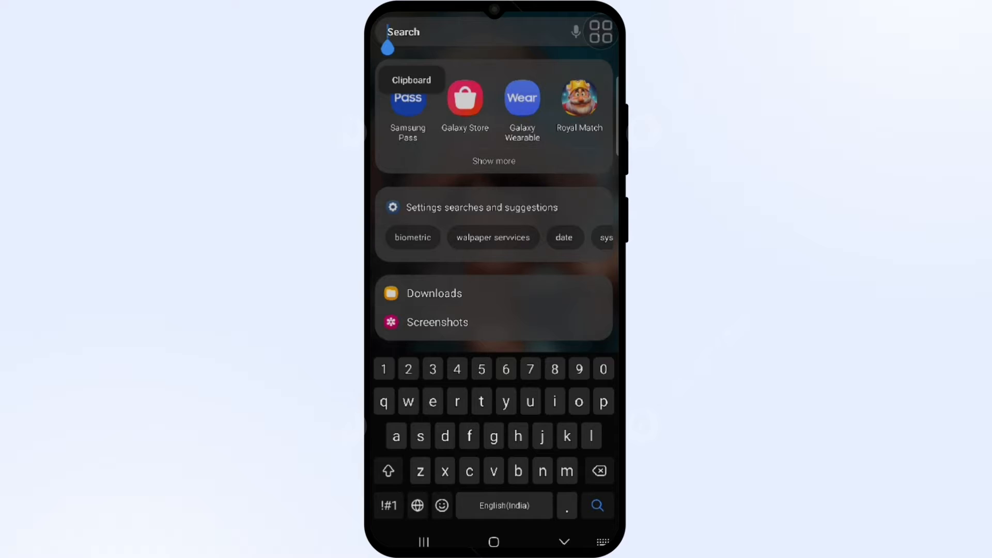
pyautogui.write('pass')
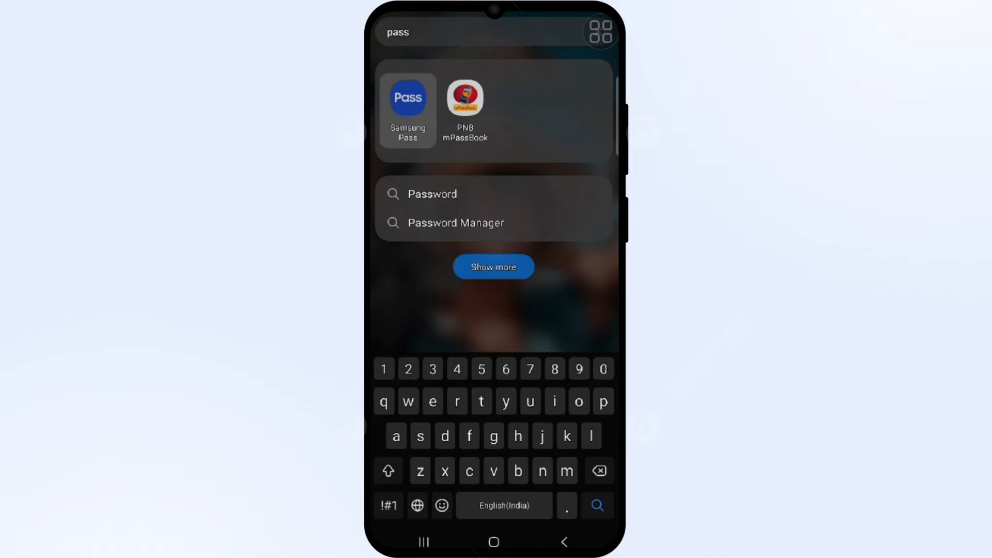
pyautogui.click(407, 98)
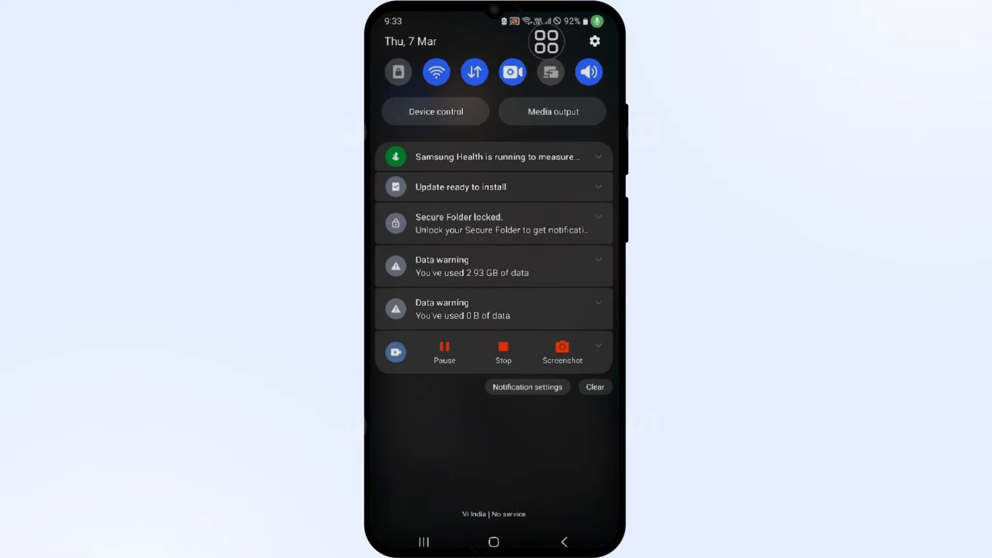
# Go to device Settings and enter Security and privacy to reach Biometrics.
pyautogui.click(593, 40)
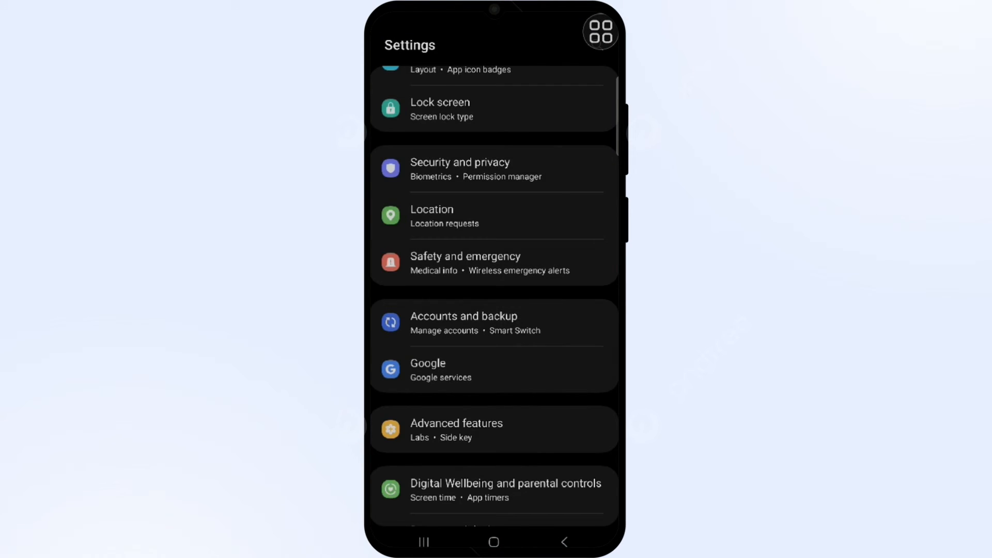
pyautogui.scroll(-3)
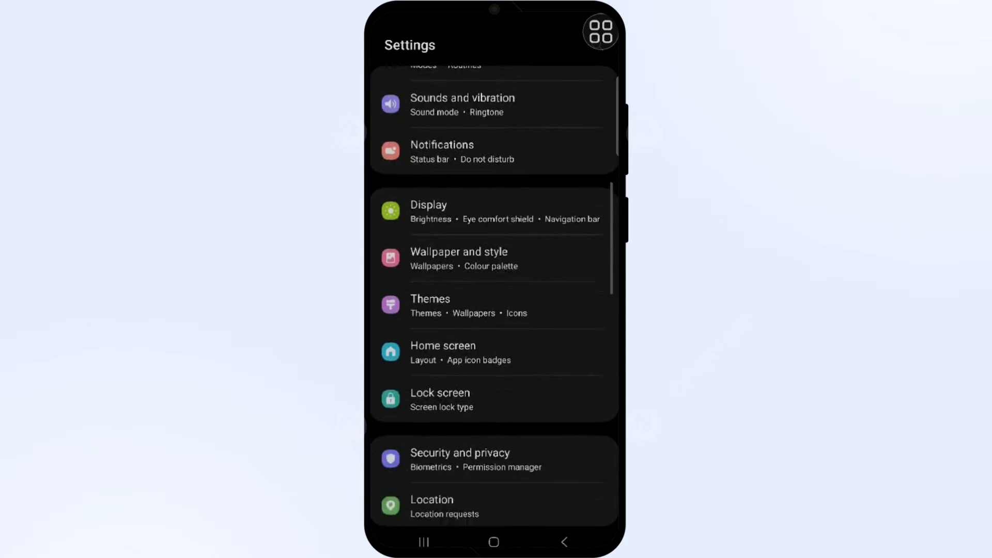
pyautogui.click(460, 458)
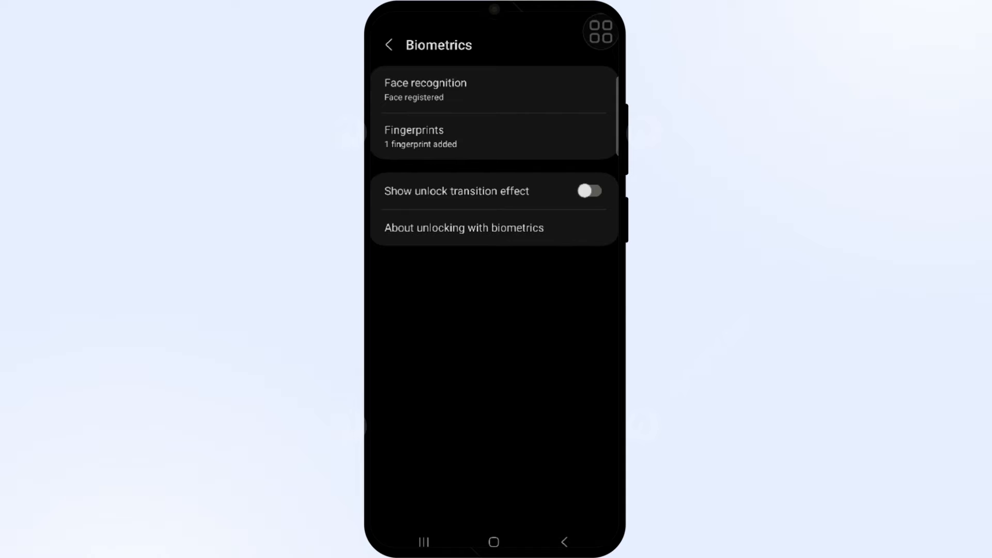
# Remove the existing fingerprint and follow the Samsung Pass link from the Fingerprints page.
pyautogui.click(493, 136)
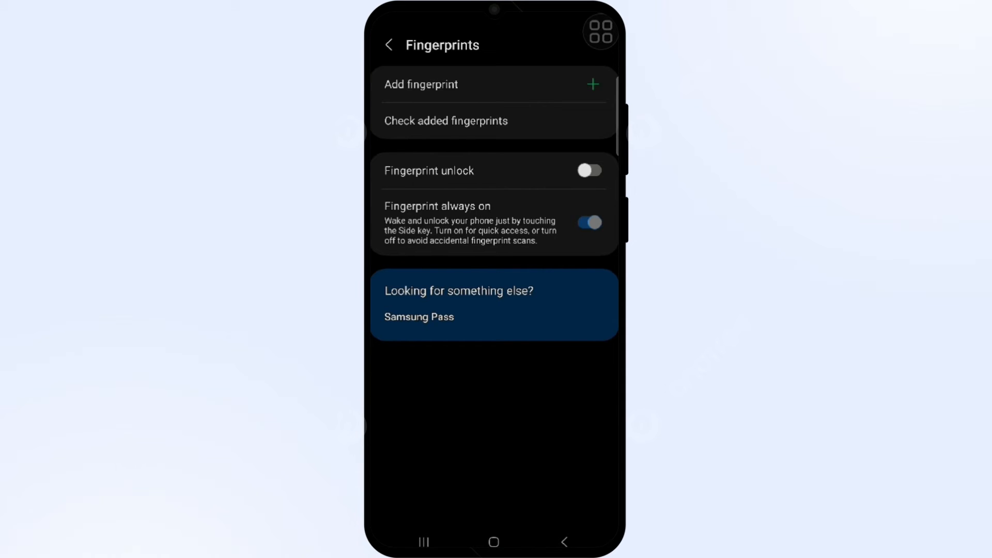
pyautogui.click(418, 318)
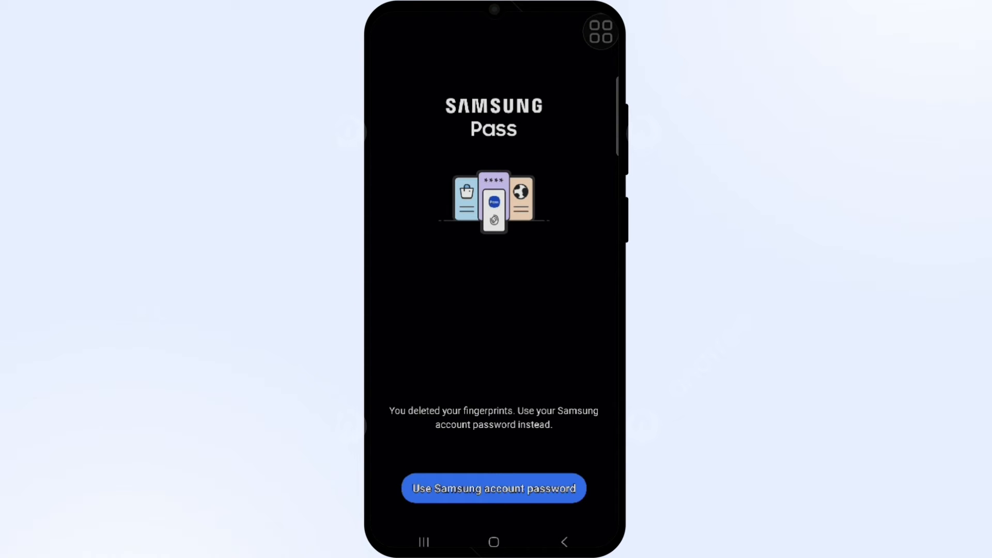
# Verify identity in Samsung Pass using the Samsung account password.
pyautogui.click(493, 488)
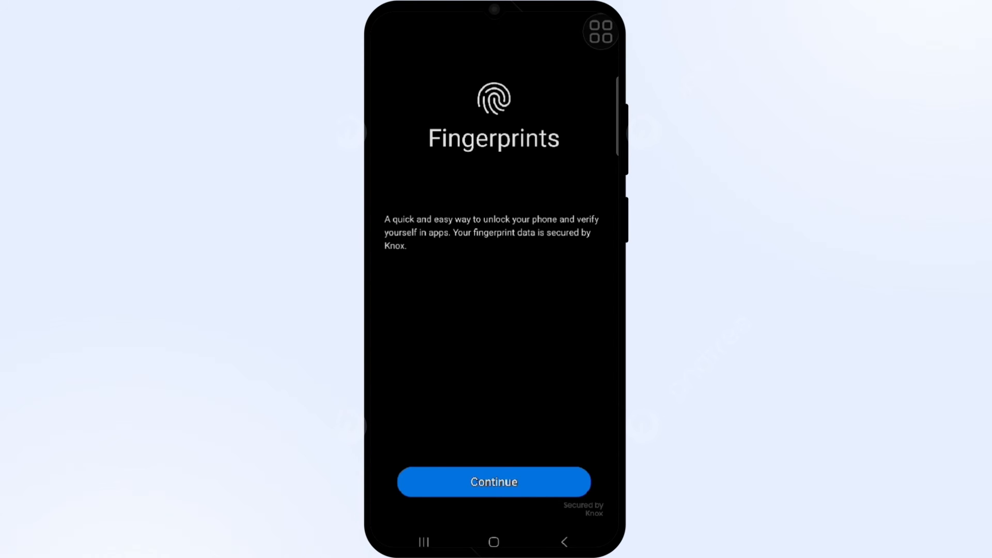
# Register a new fingerprint by scanning to 100% and confirm with Done, returning to Samsung Pass.
pyautogui.click(493, 481)
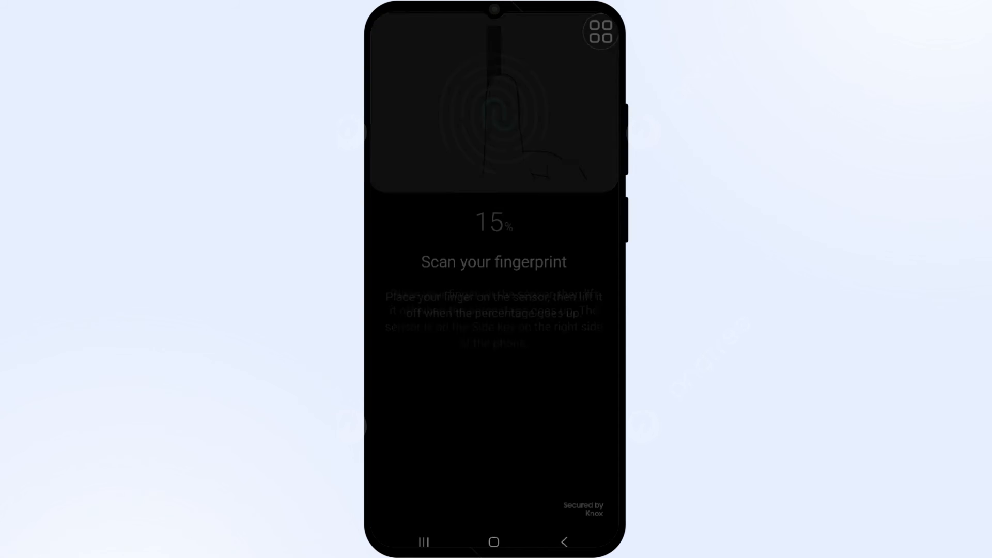
pyautogui.click(494, 113)
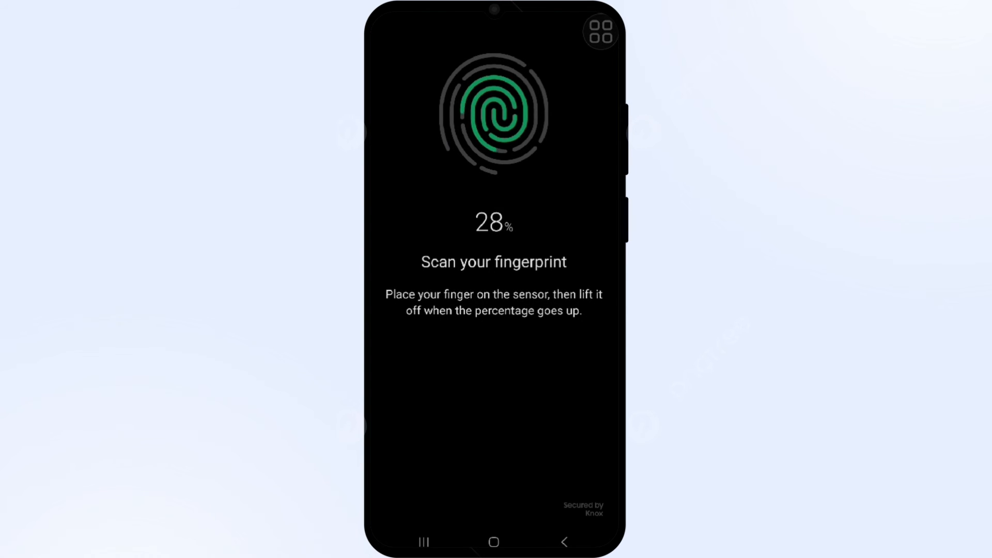
pyautogui.click(494, 114)
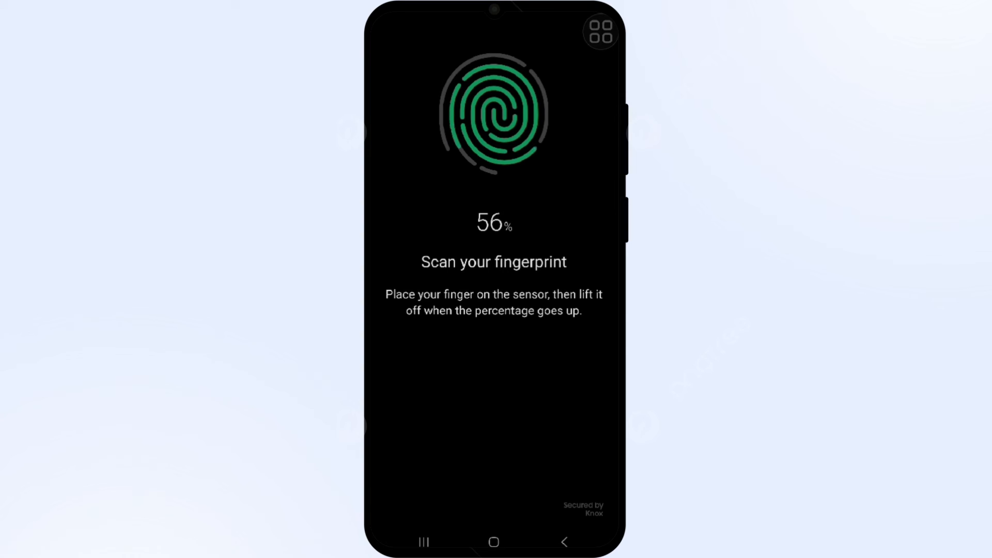
pyautogui.click(494, 117)
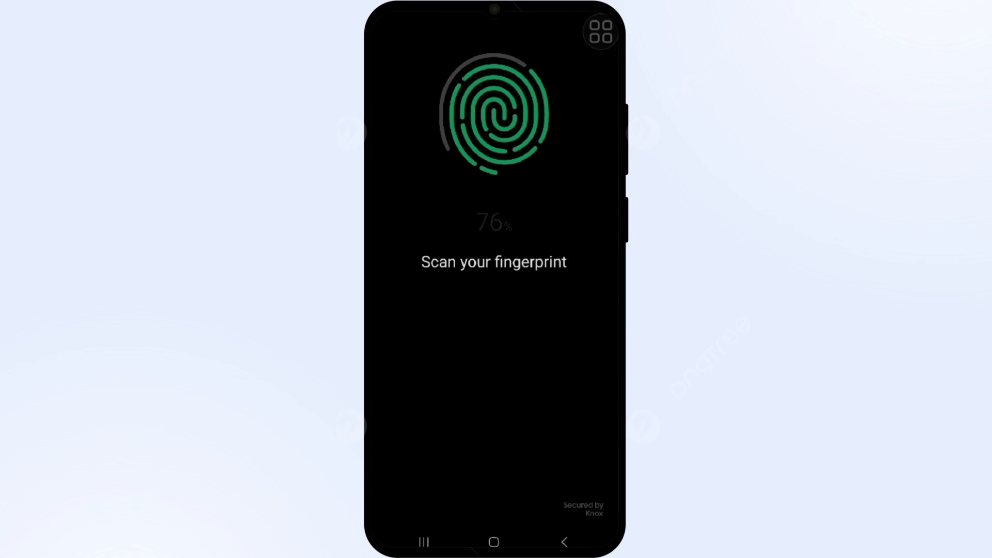
pyautogui.click(494, 114)
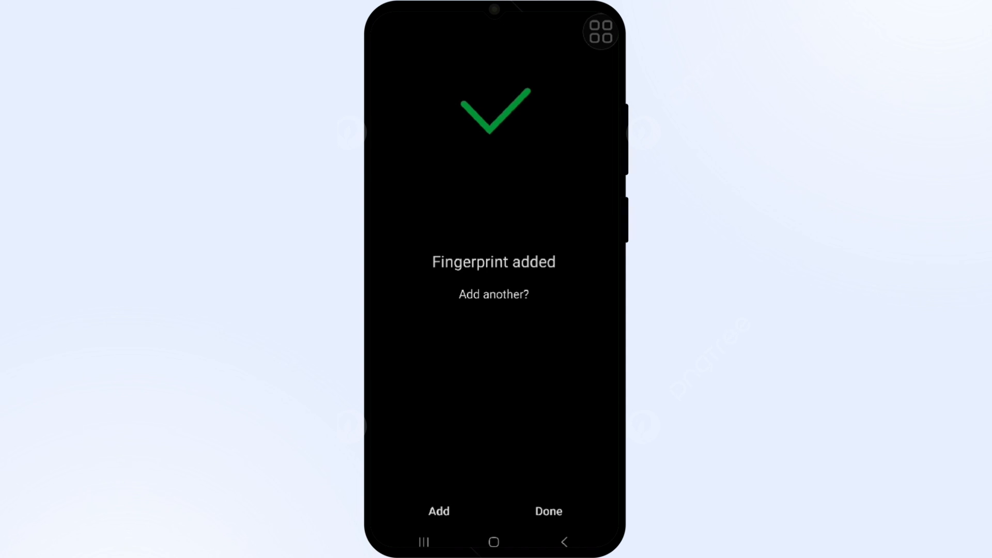
pyautogui.click(548, 510)
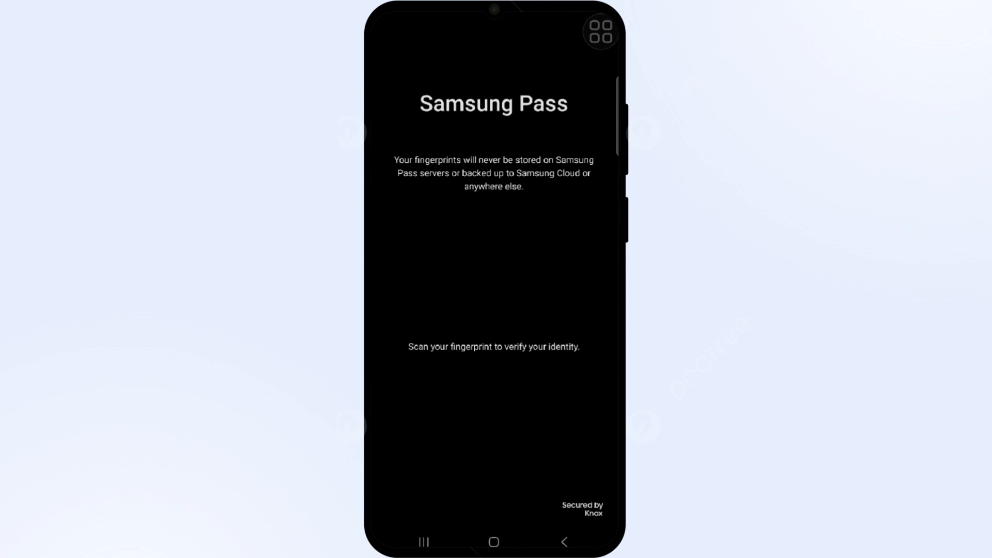